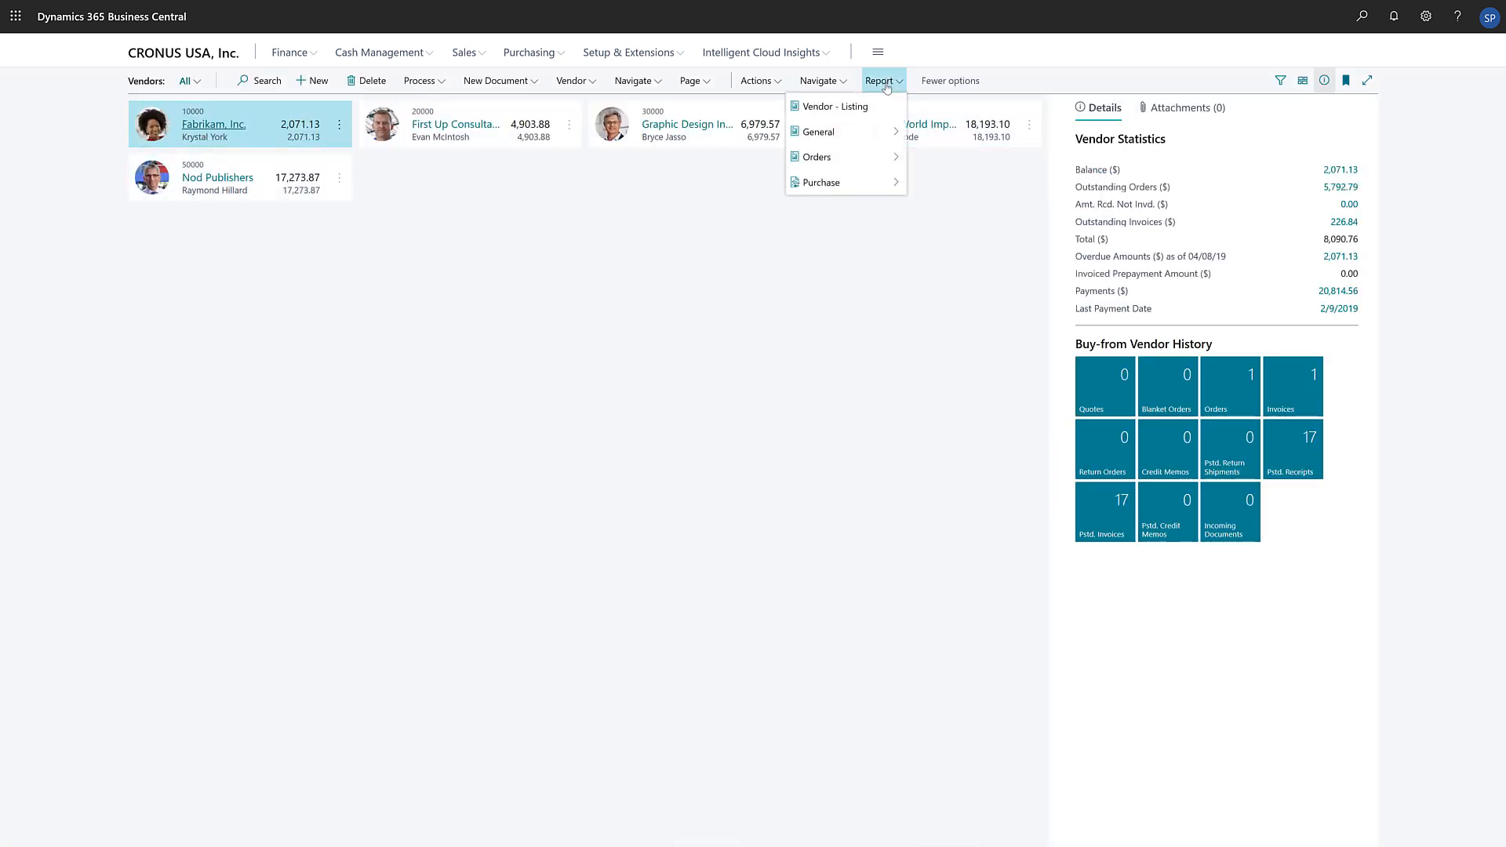
# - Launch the Vendor - Listing report from the Vendors list Report menu
pyautogui.click(835, 107)
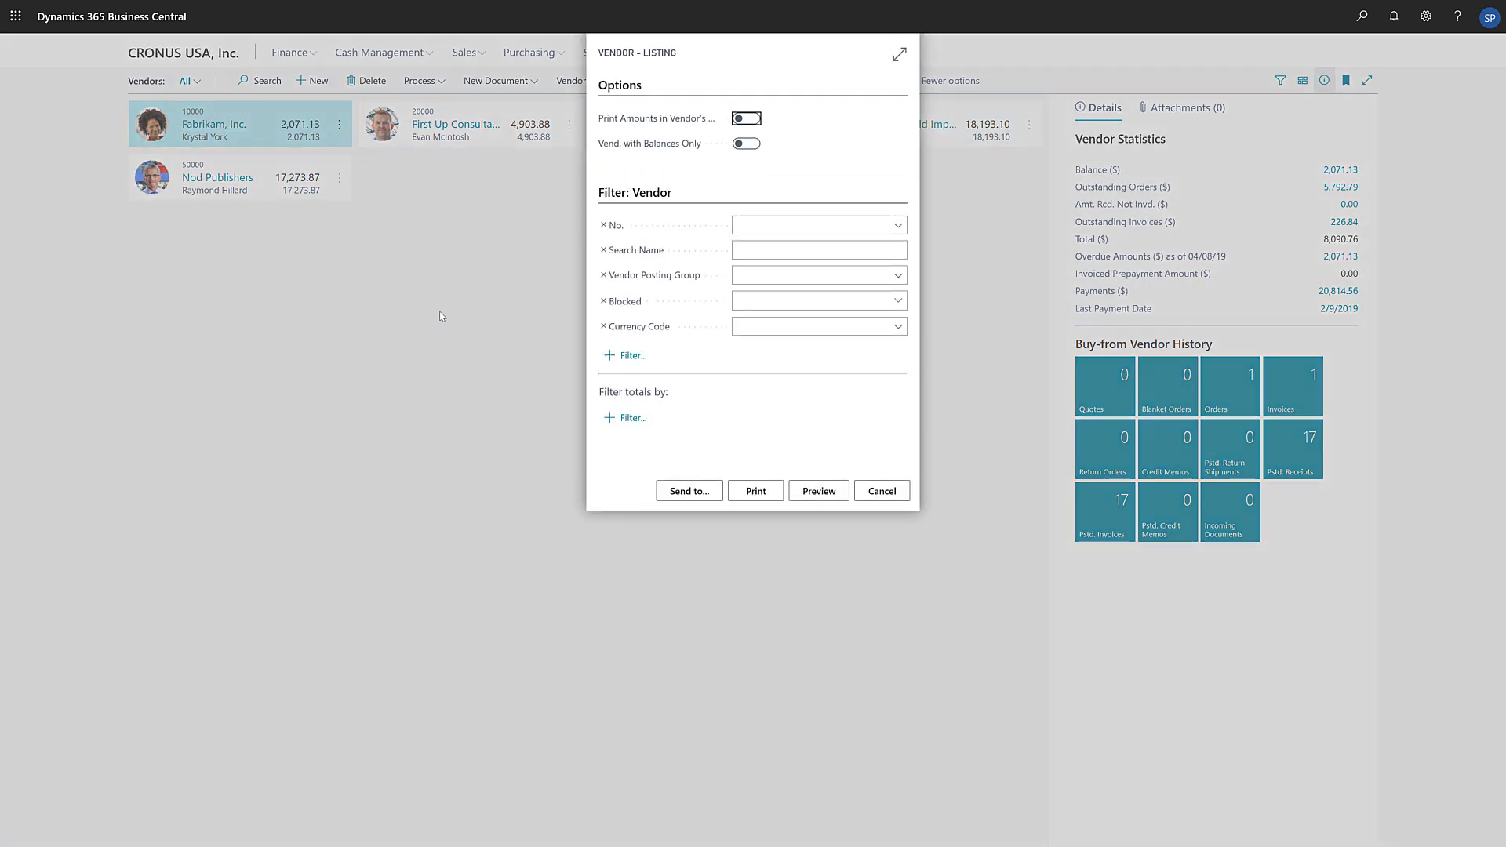
pyautogui.moveTo(575, 408)
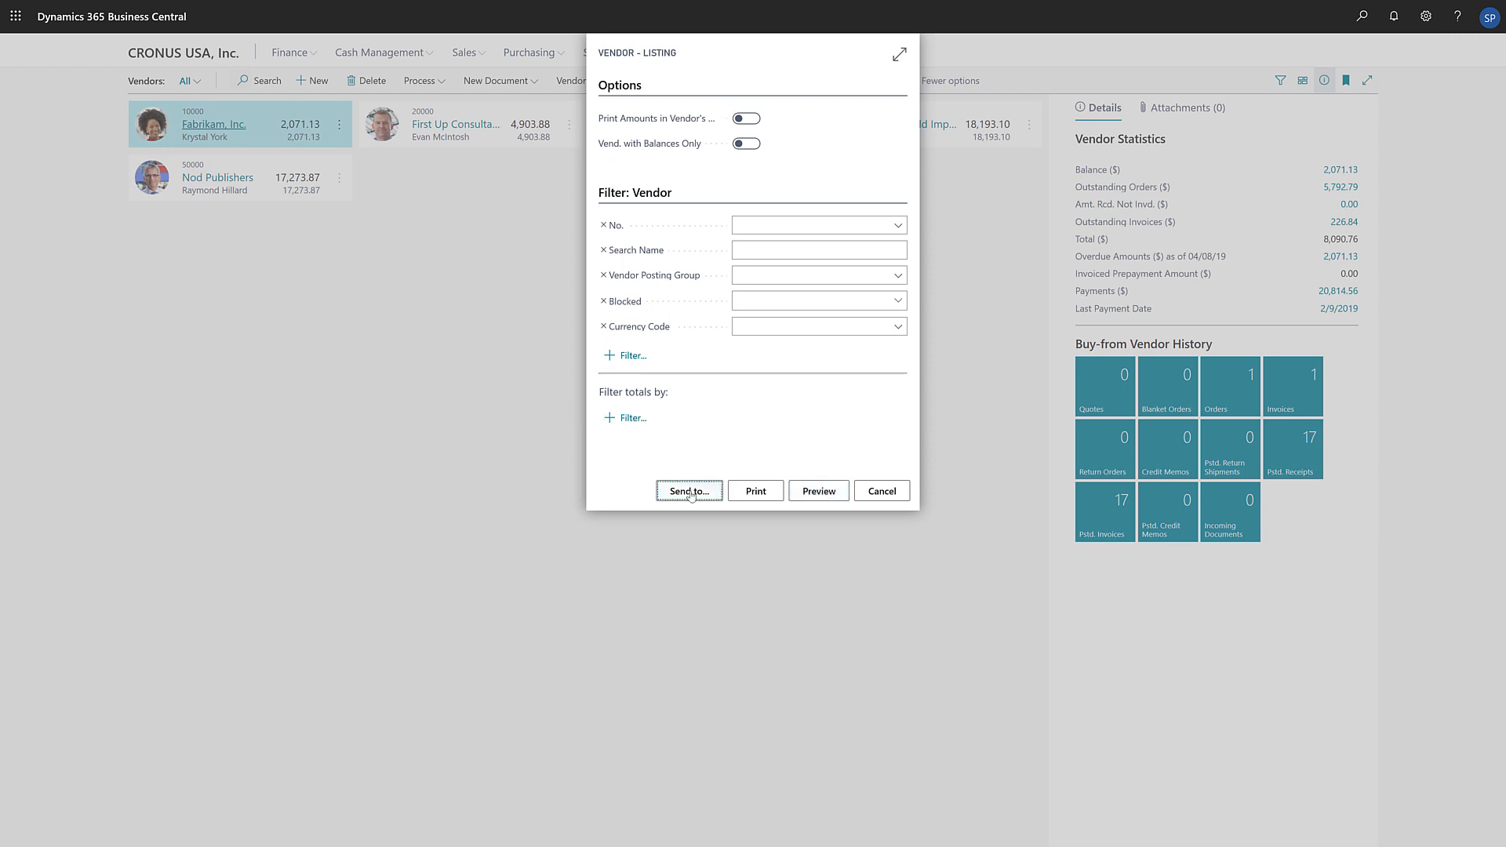
# - Choose to schedule the report, keeping PDF output with Next Run Date Formula 1D
pyautogui.click(688, 491)
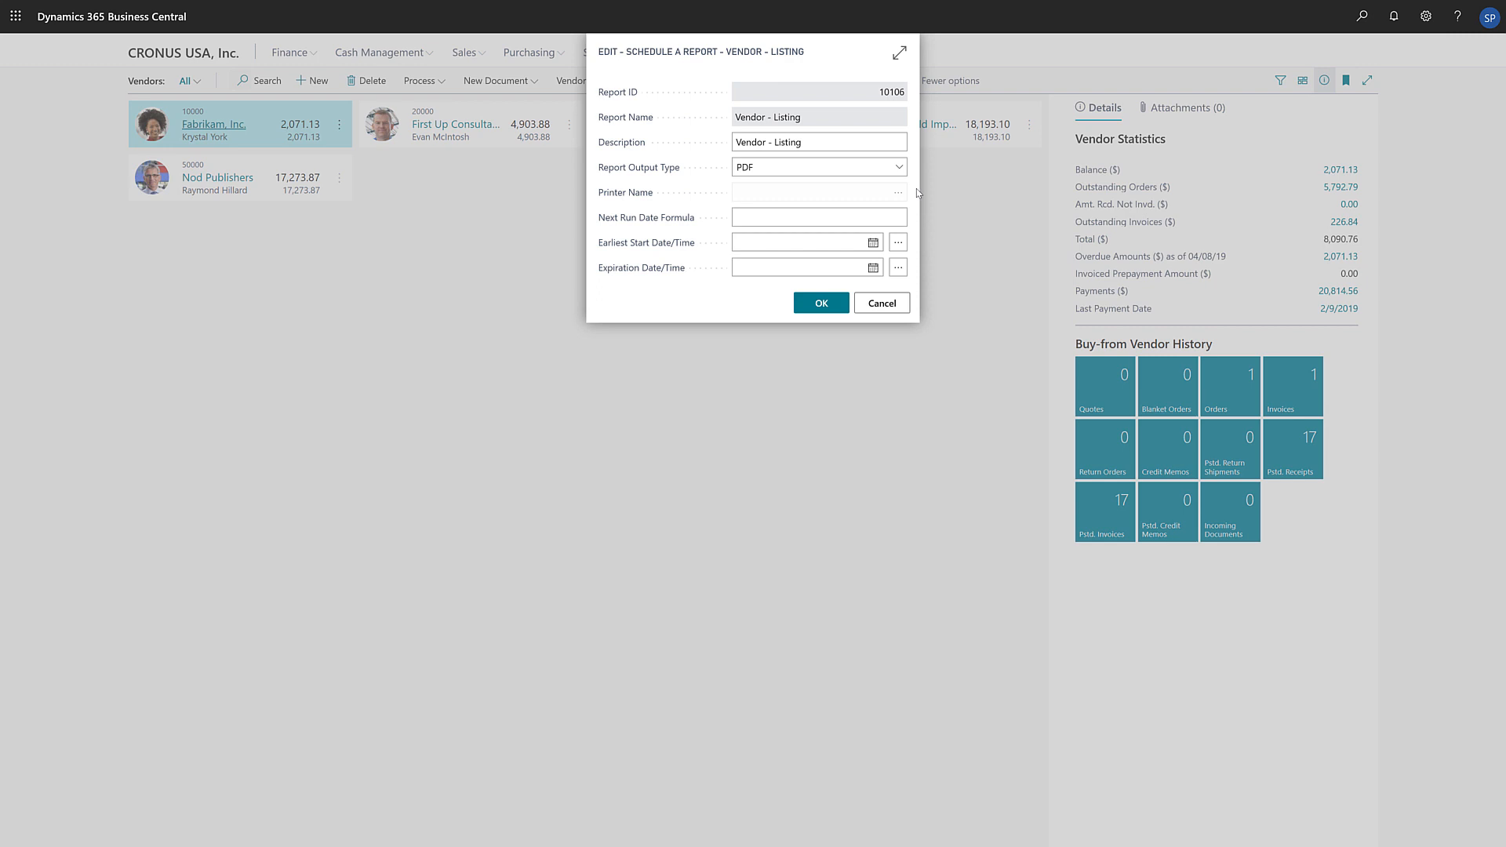
pyautogui.moveTo(918, 193)
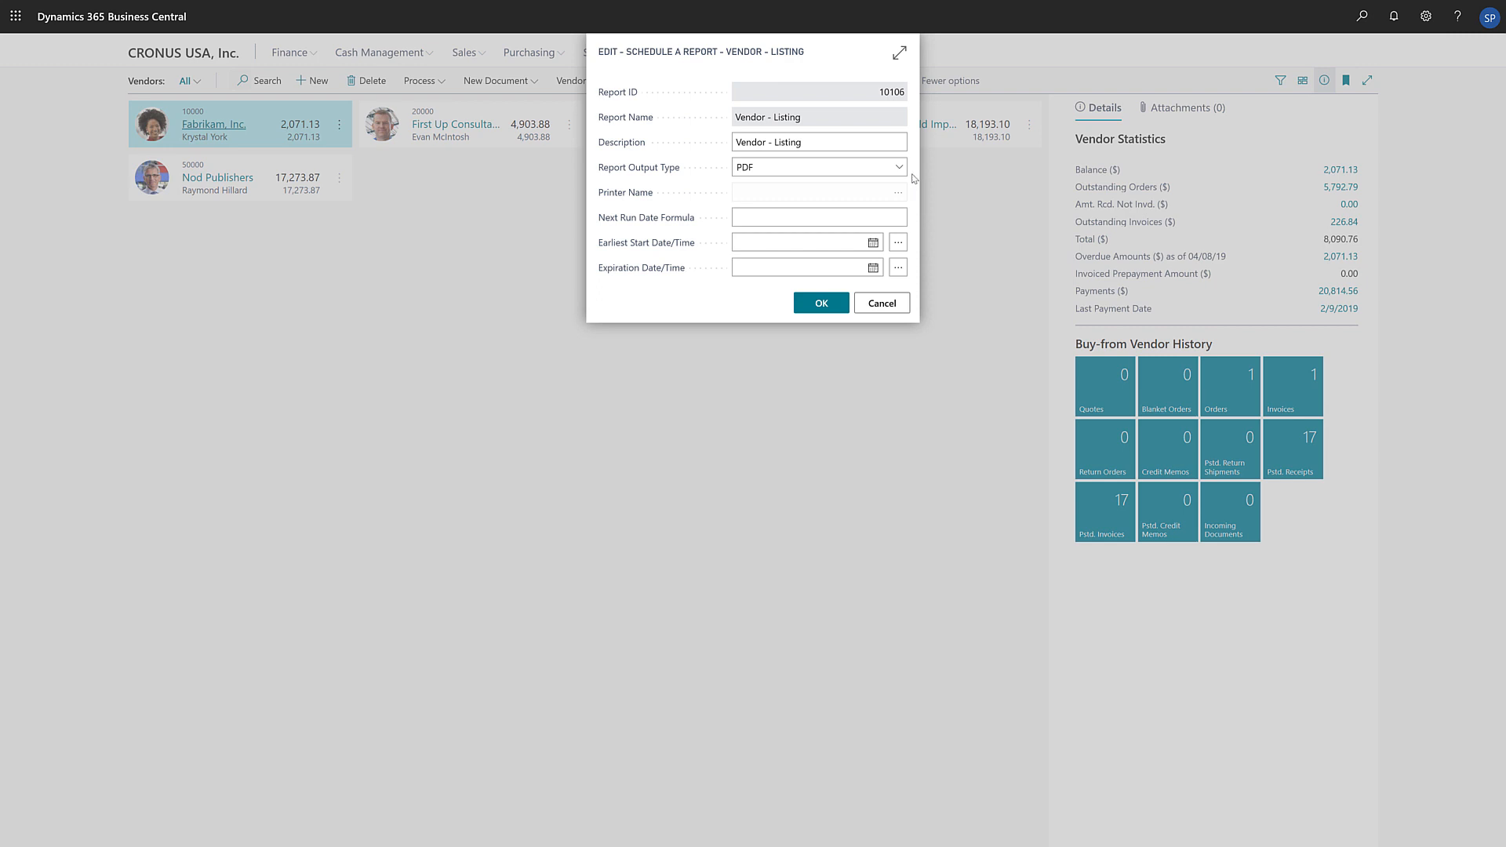
pyautogui.click(899, 166)
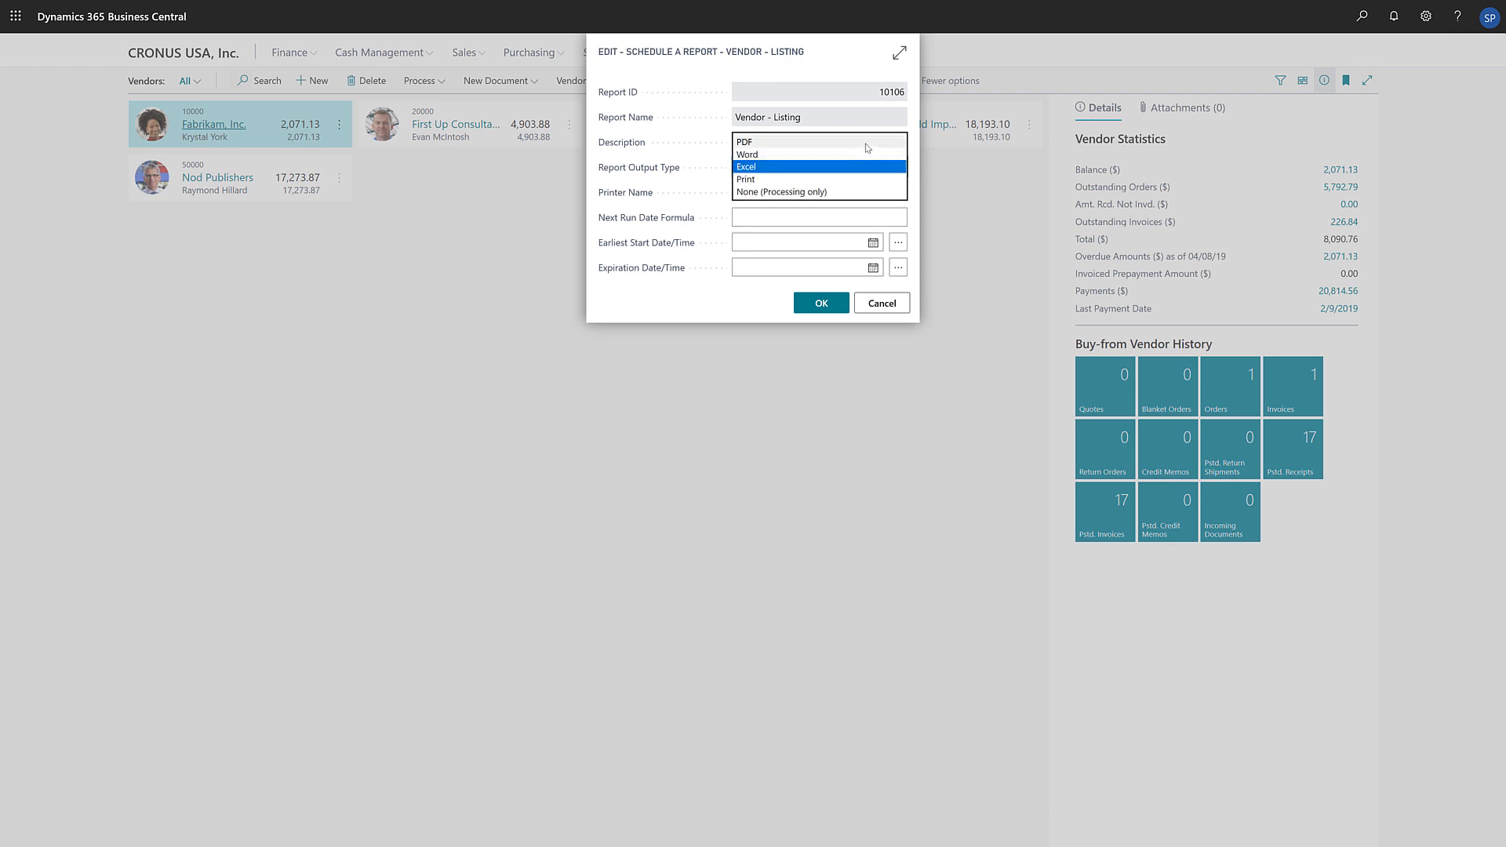
pyautogui.click(746, 142)
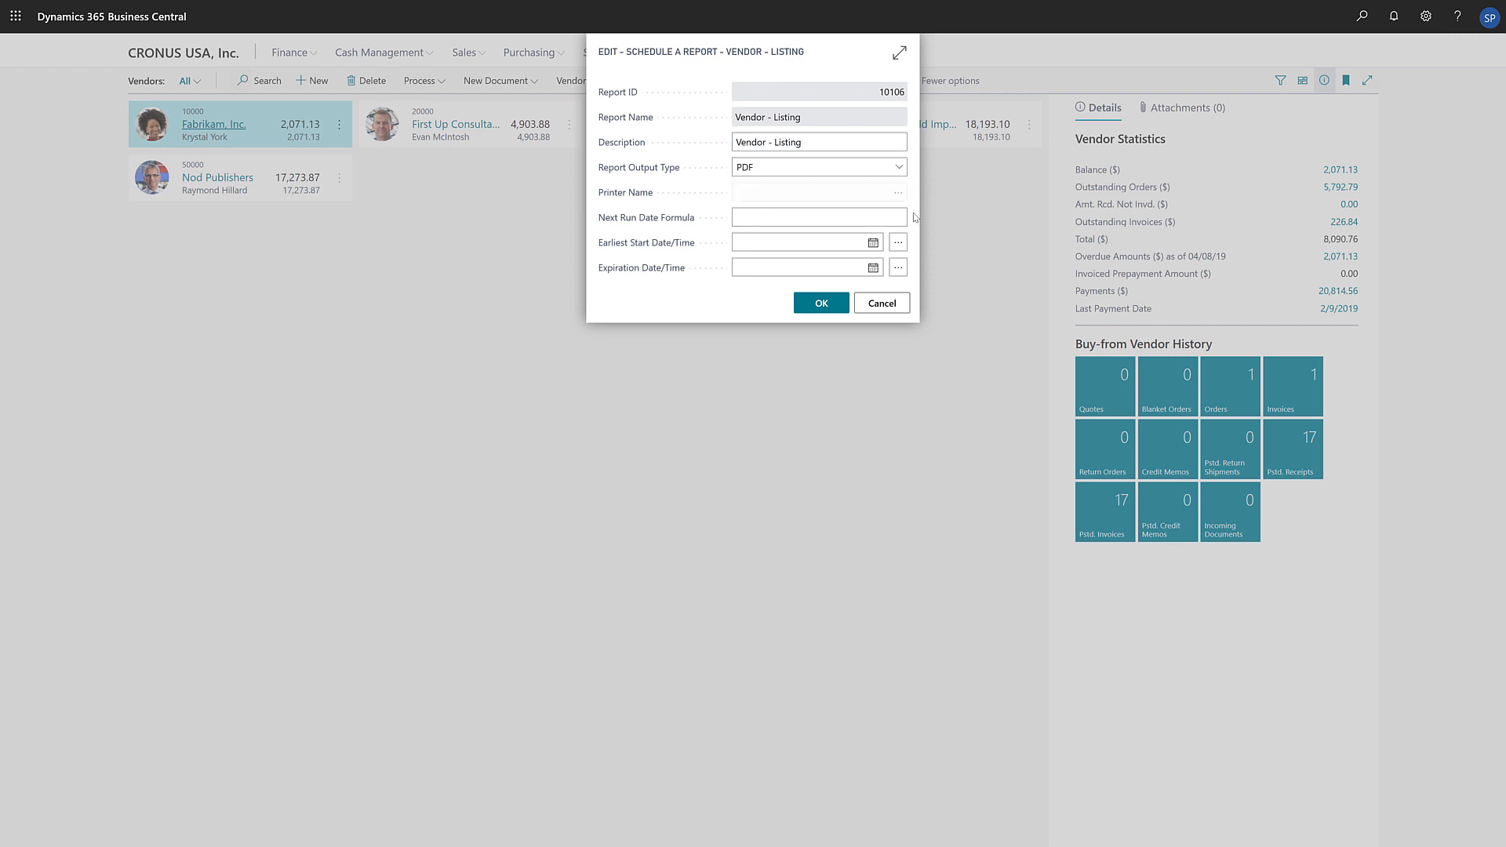
pyautogui.write('1D')
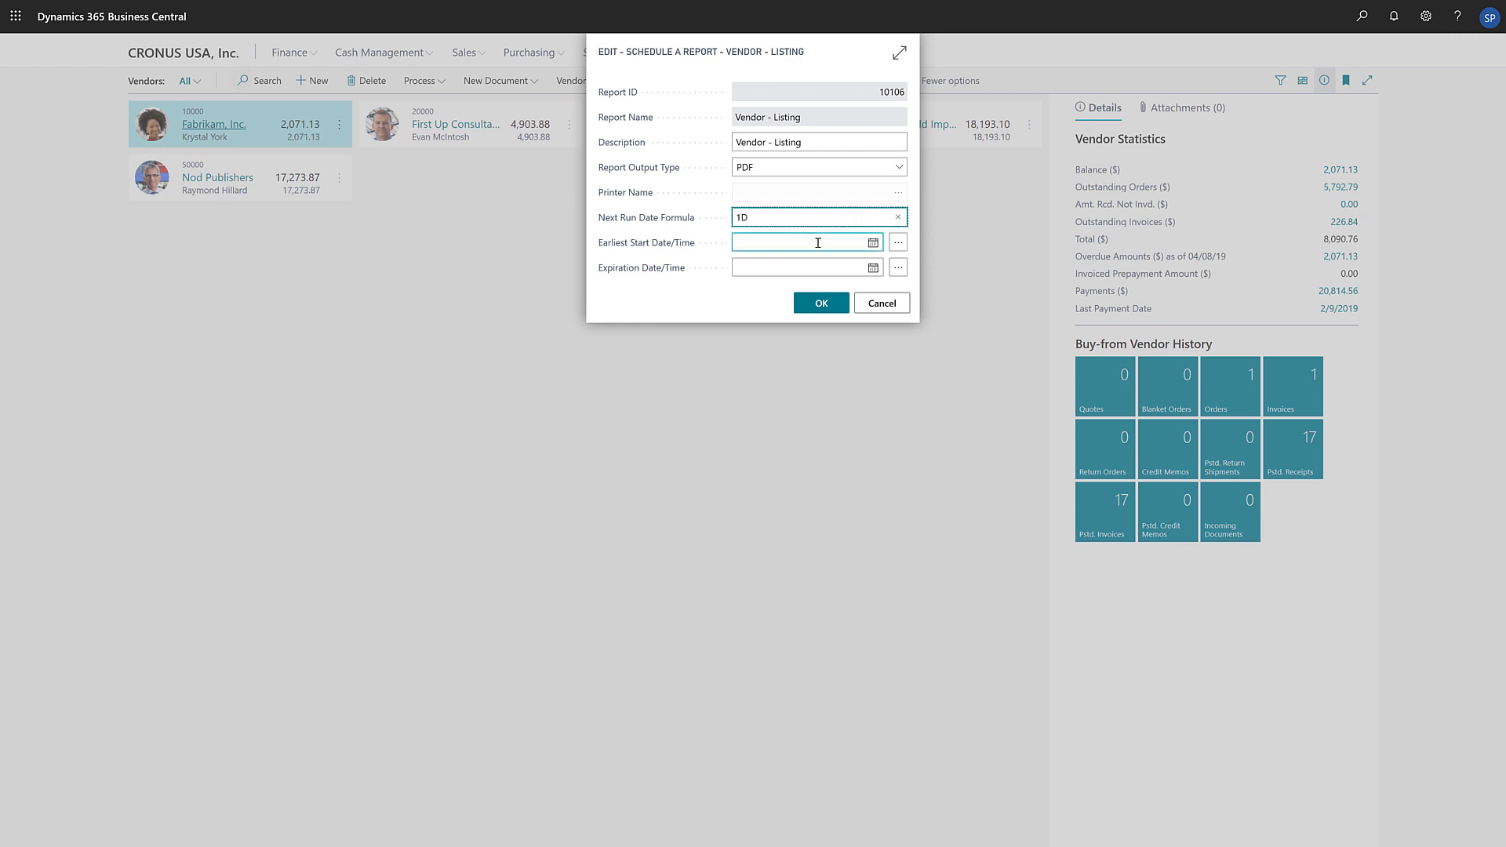
# - Set start 9/14/2019 and expiration 10/14/2019 11:00 AM, then schedule the report
pyautogui.click(896, 241)
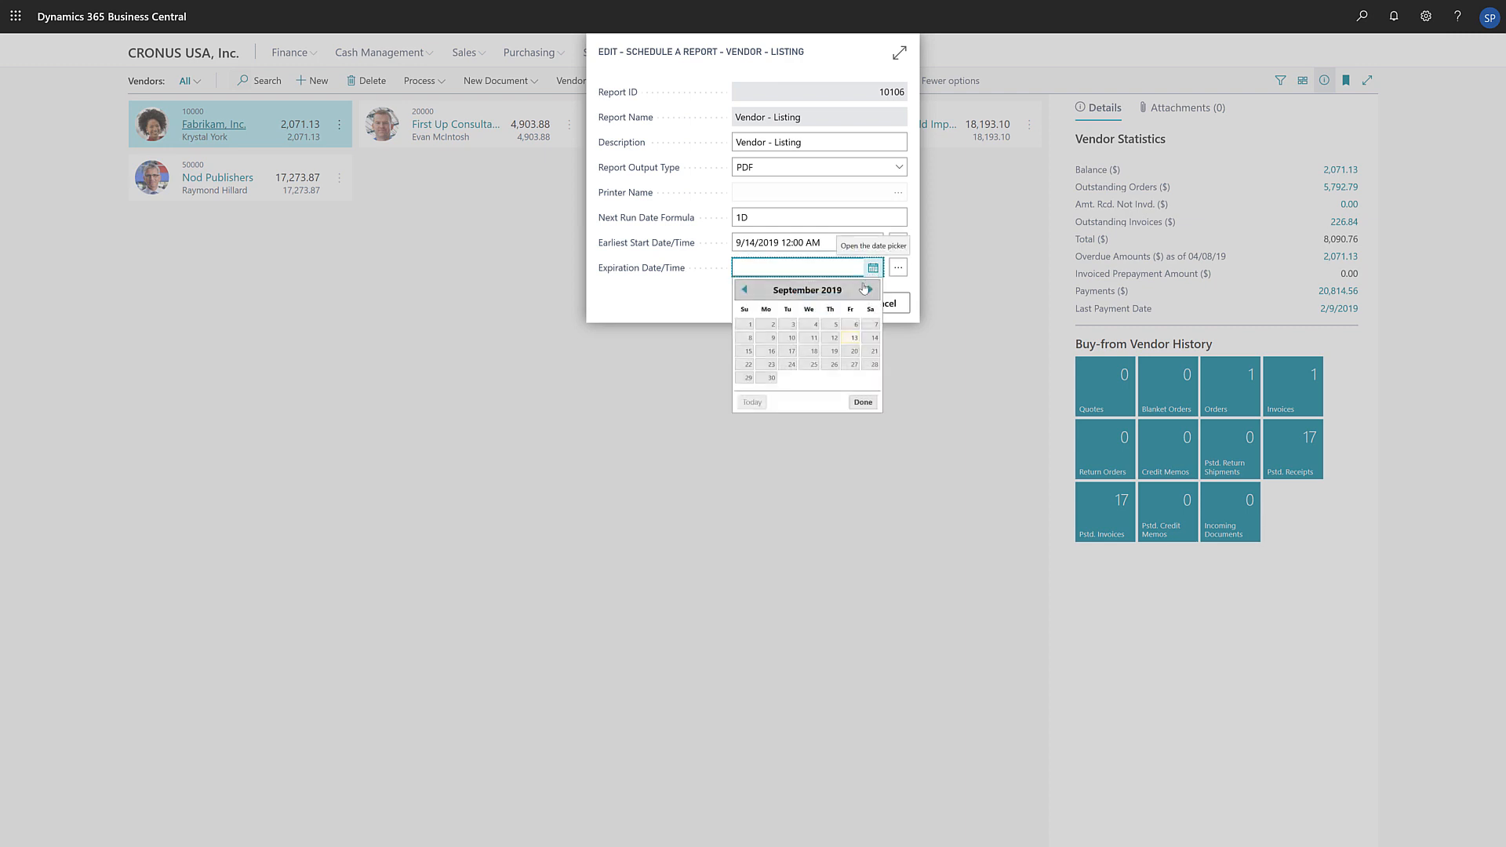
pyautogui.click(863, 289)
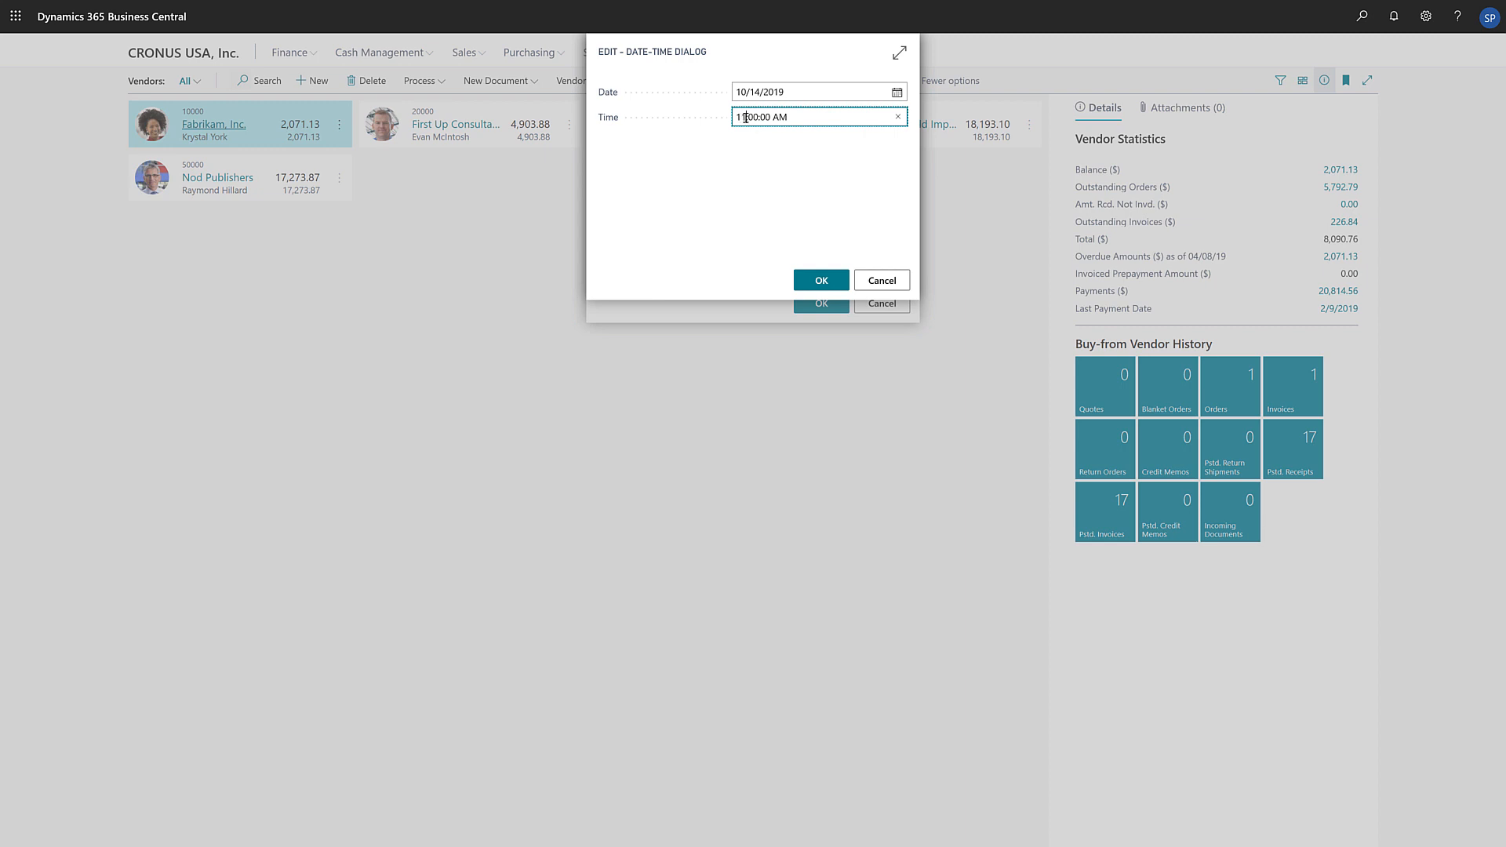
pyautogui.click(821, 279)
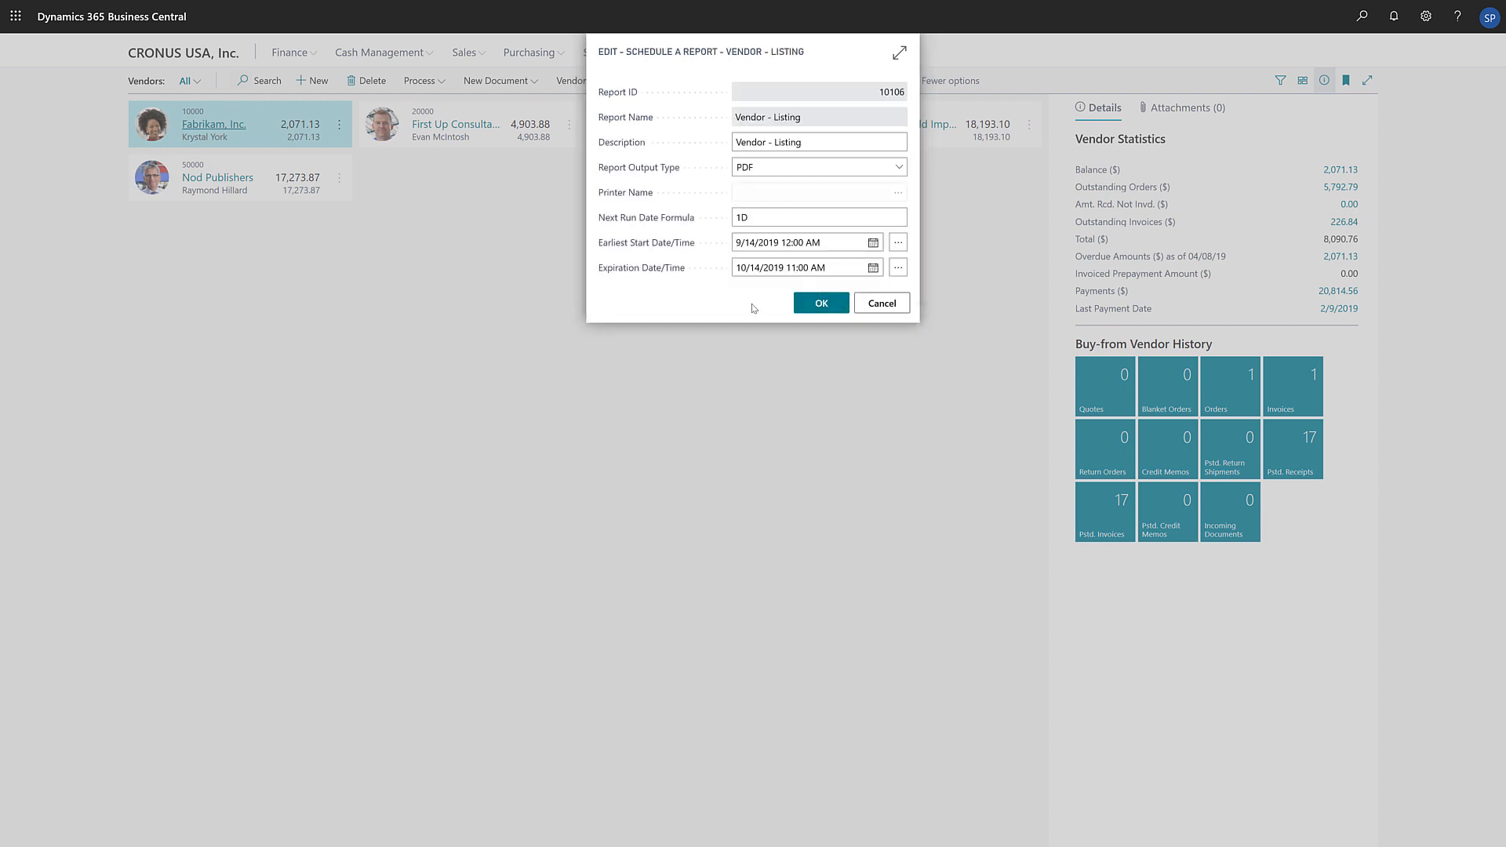
pyautogui.click(820, 303)
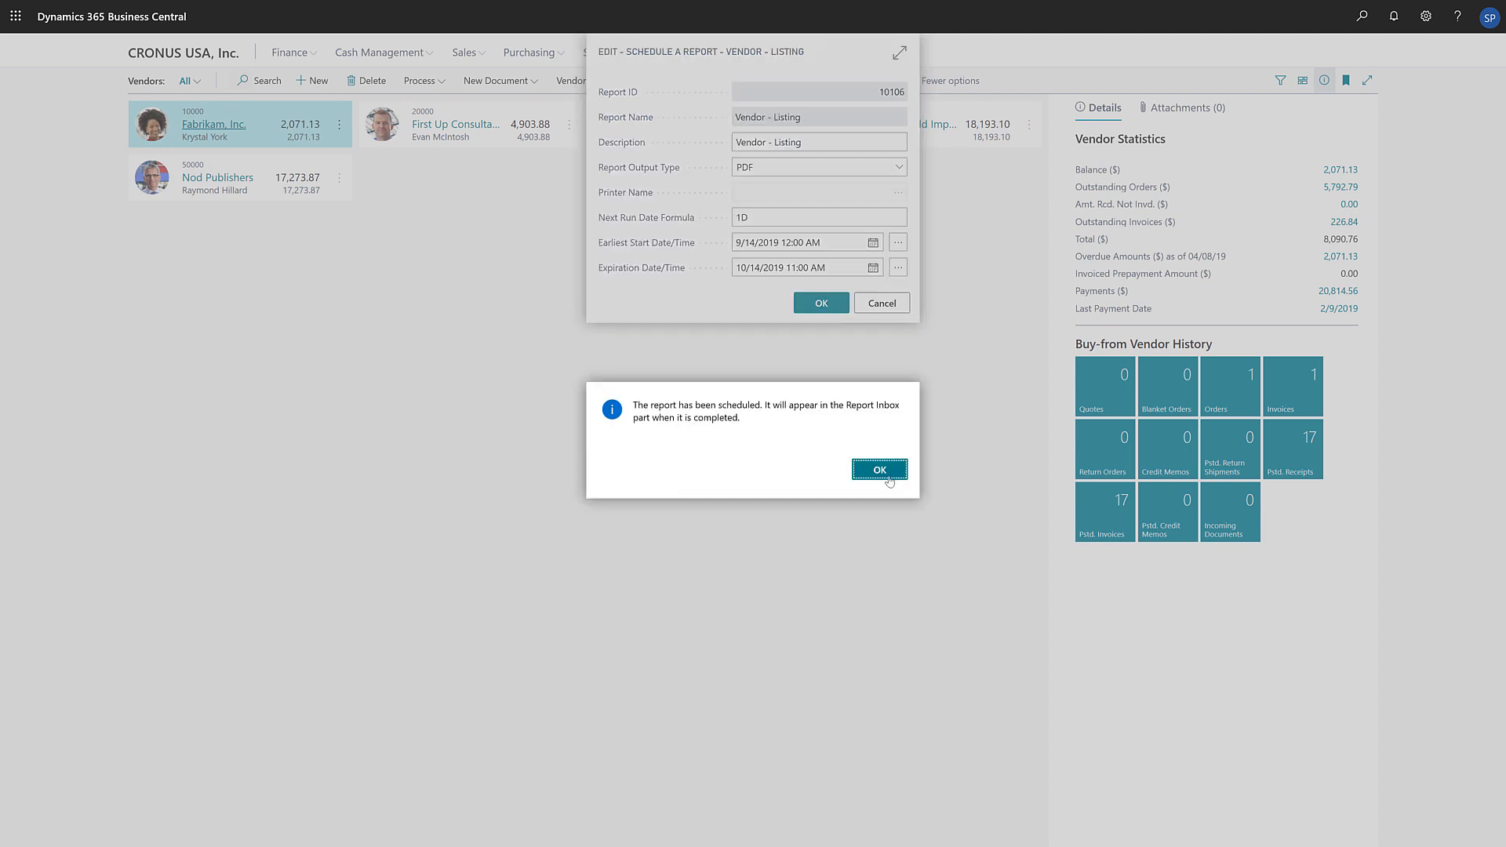
# - Dismiss the confirmation and find Job Queue Entries via Tell Me search for job queue
pyautogui.click(879, 469)
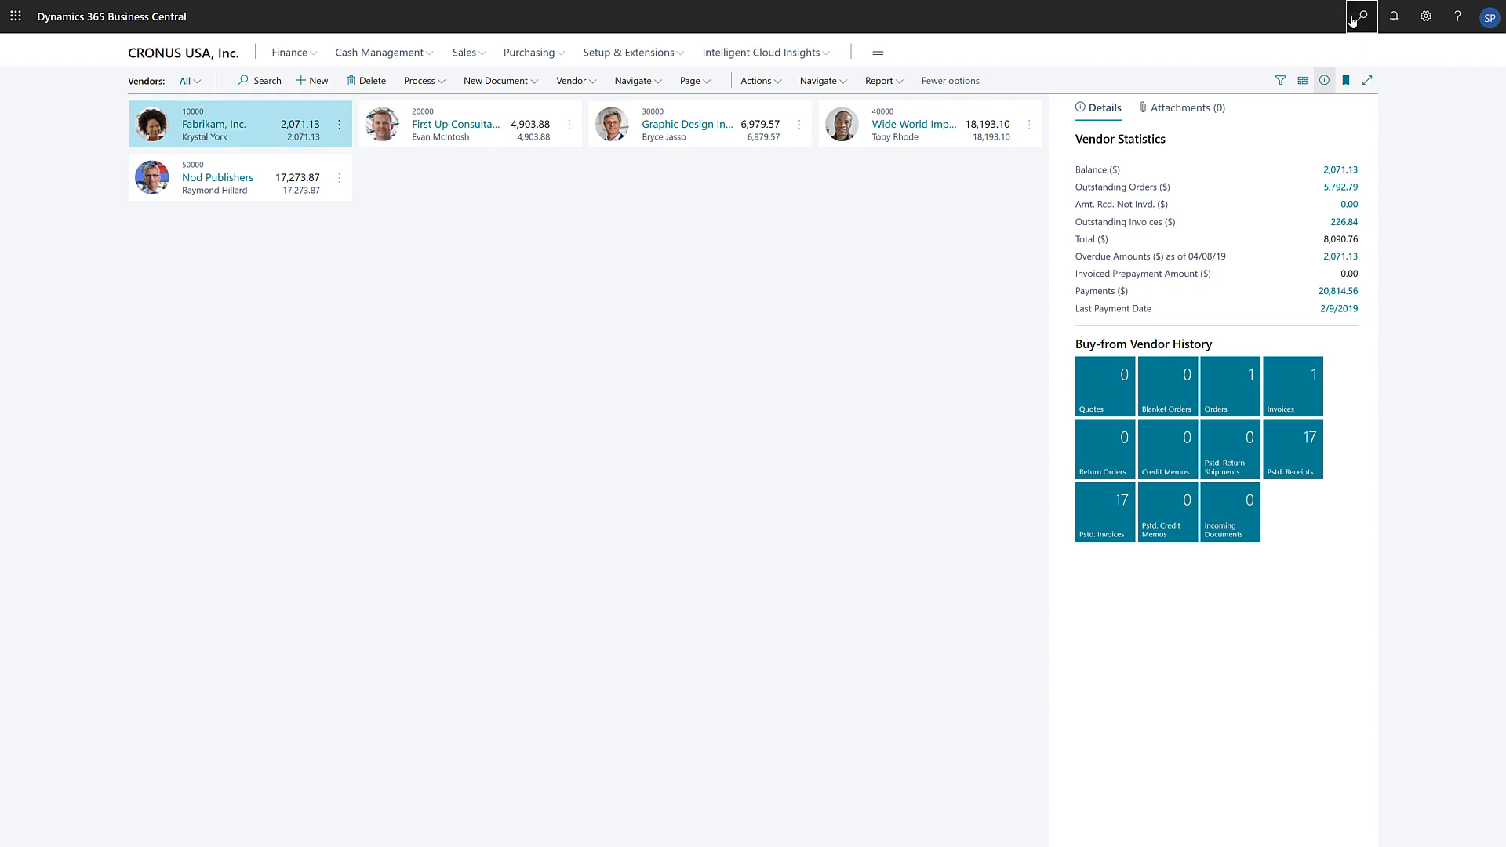
pyautogui.click(1360, 15)
pyautogui.write('Job queue')
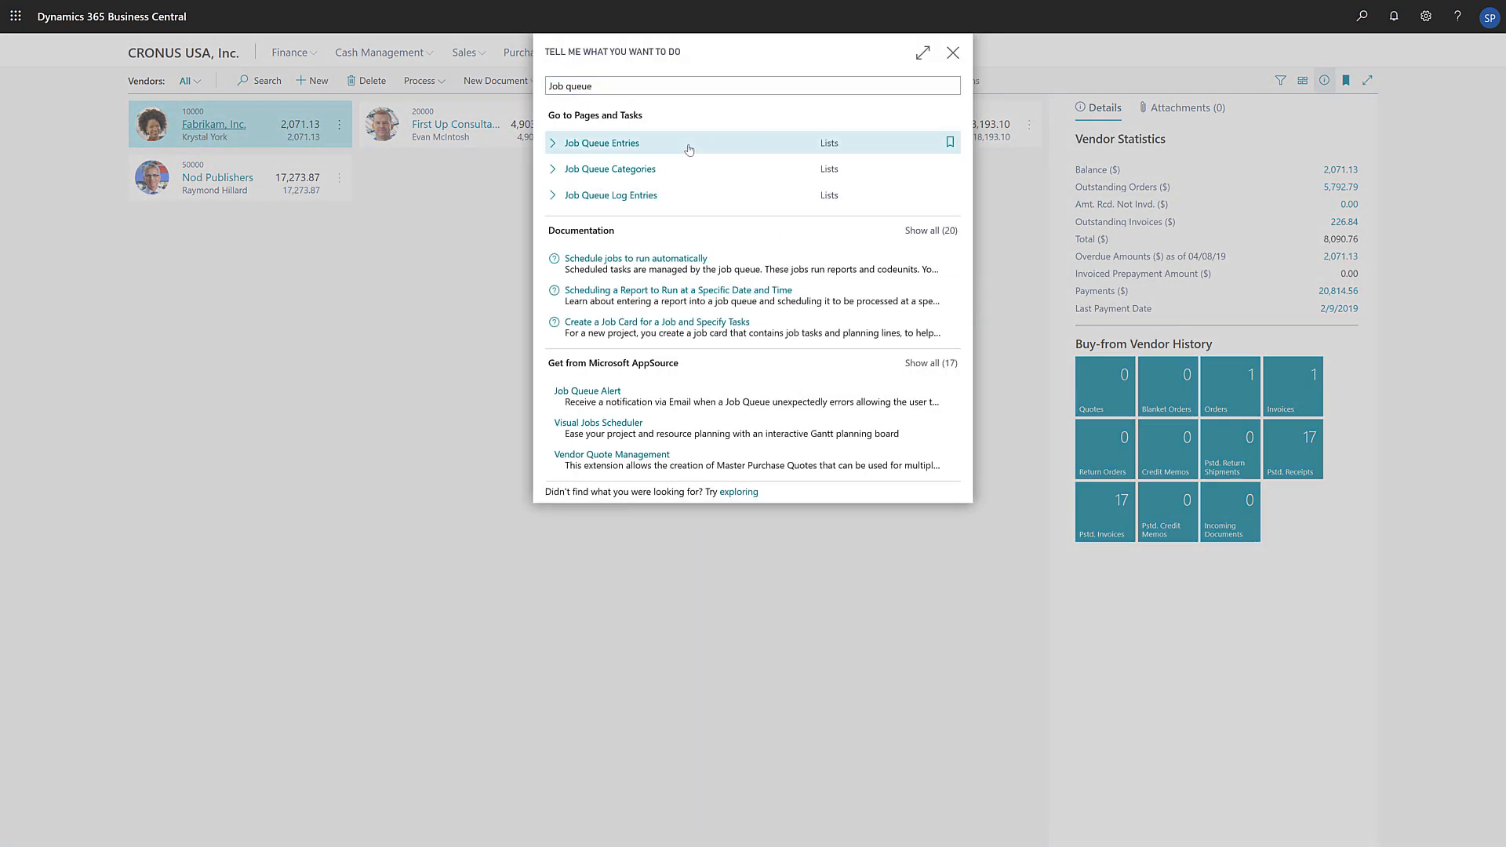
pyautogui.click(601, 142)
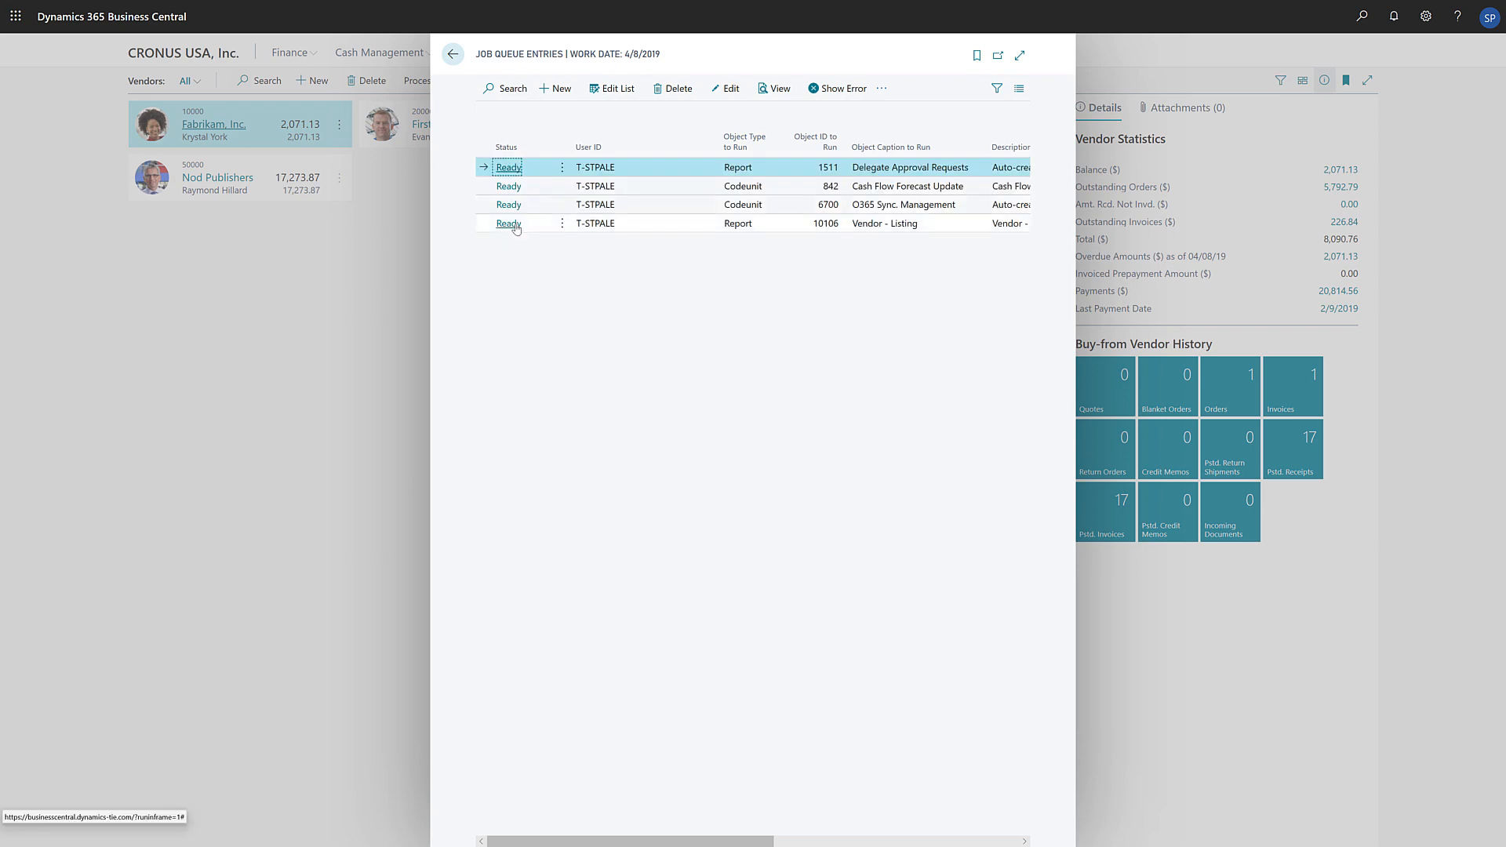
# - Put the Vendor - Listing entry on hold and change Earliest Start Date/Time to 9/13/2019
pyautogui.click(508, 224)
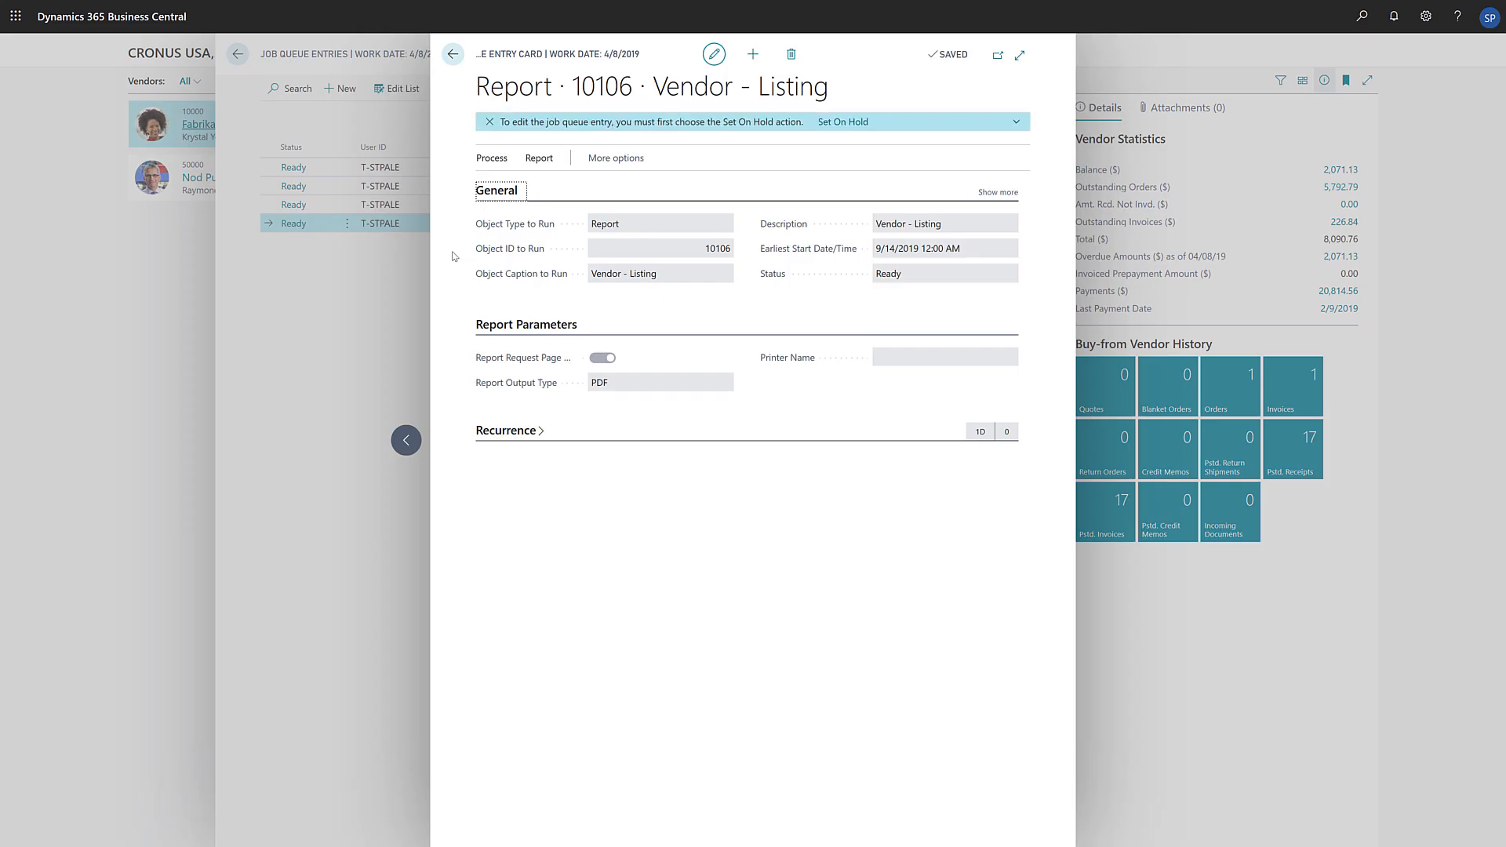
pyautogui.click(841, 122)
pyautogui.write('9/13/2019')
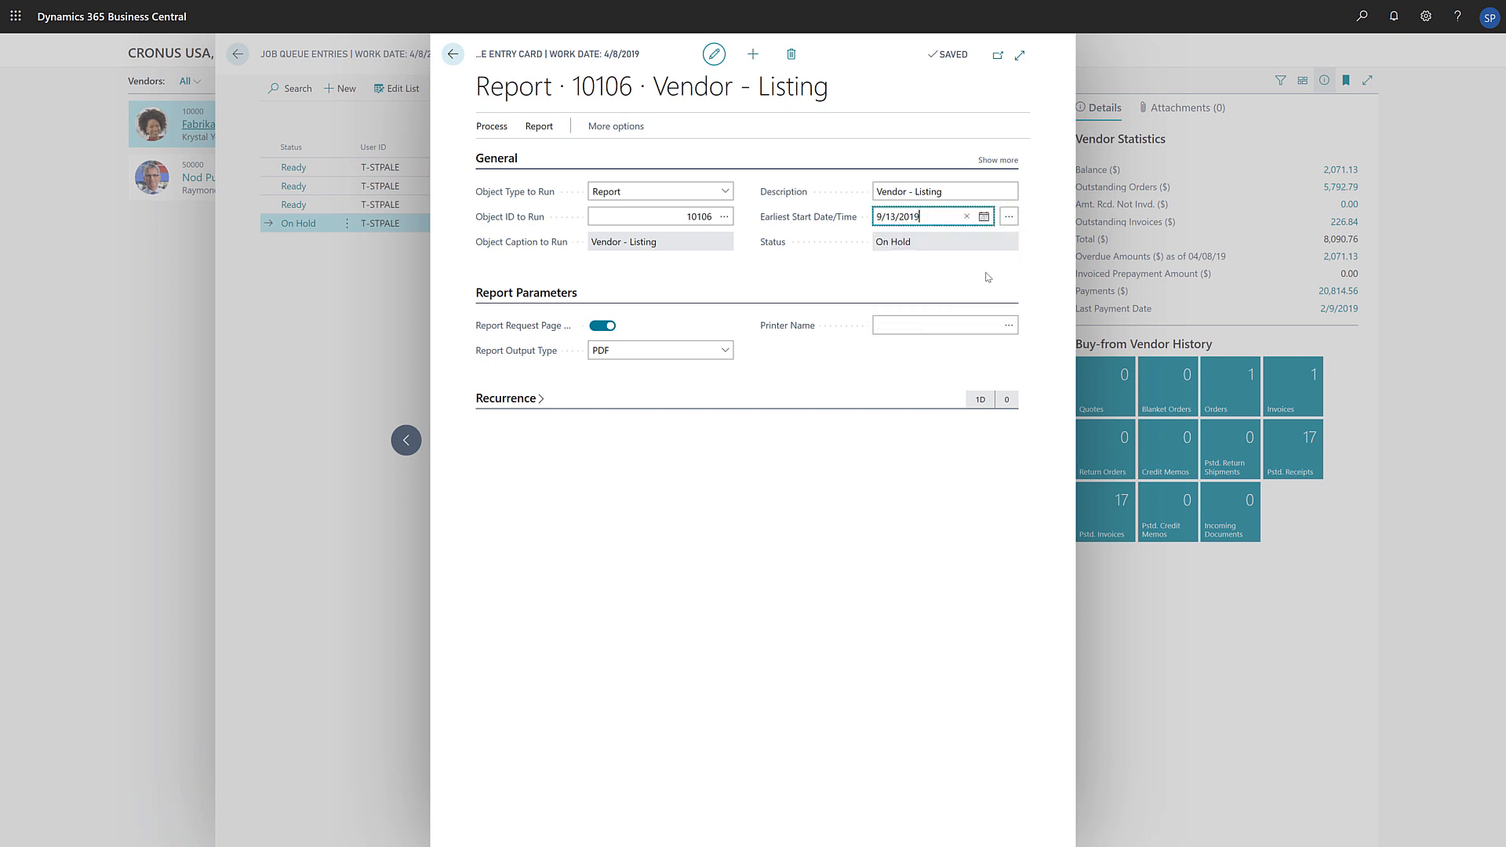
pyautogui.click(1009, 216)
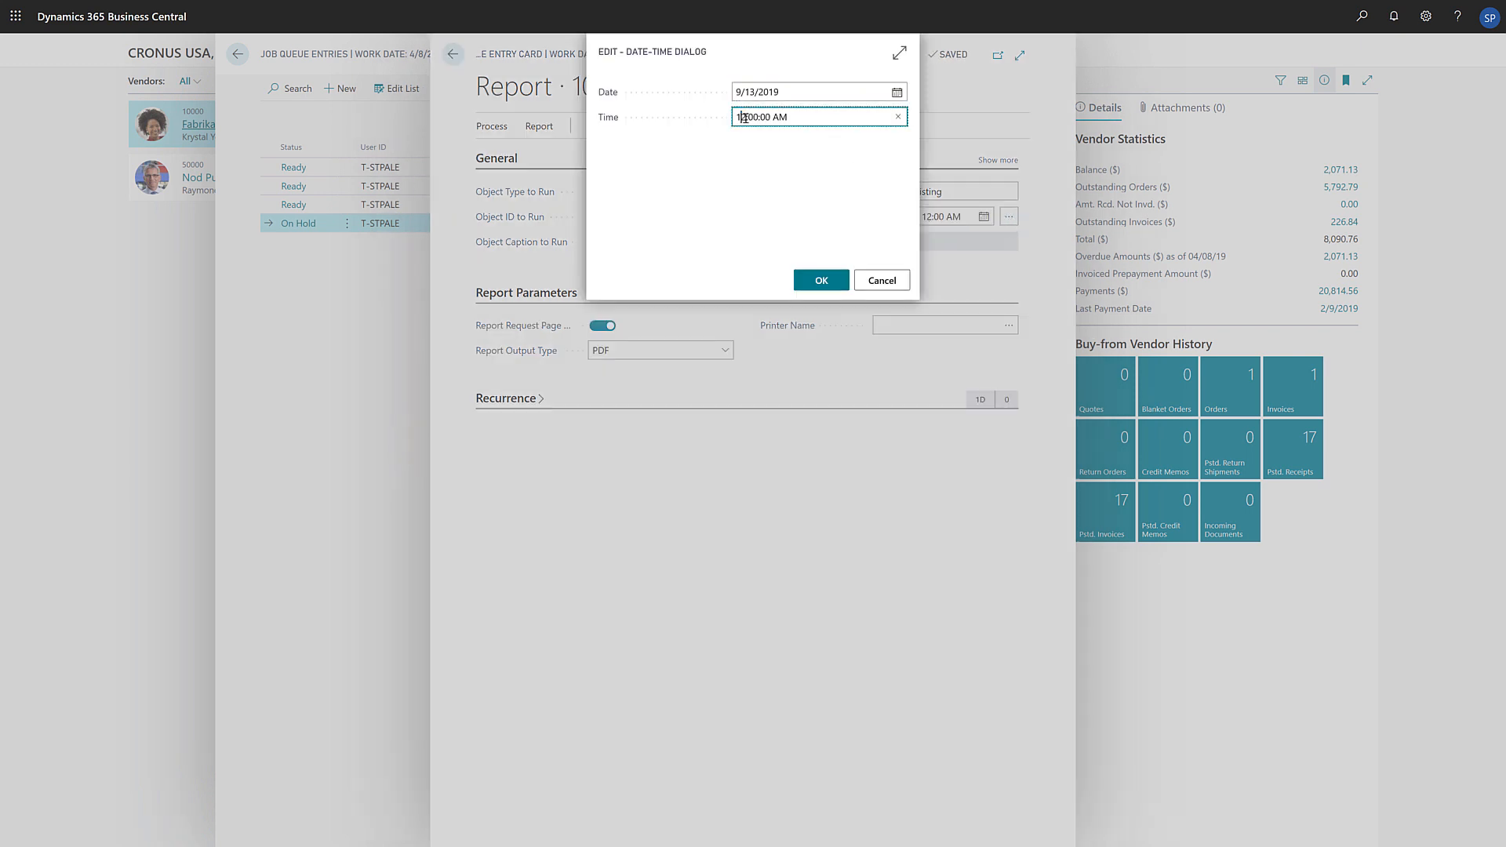
pyautogui.click(820, 279)
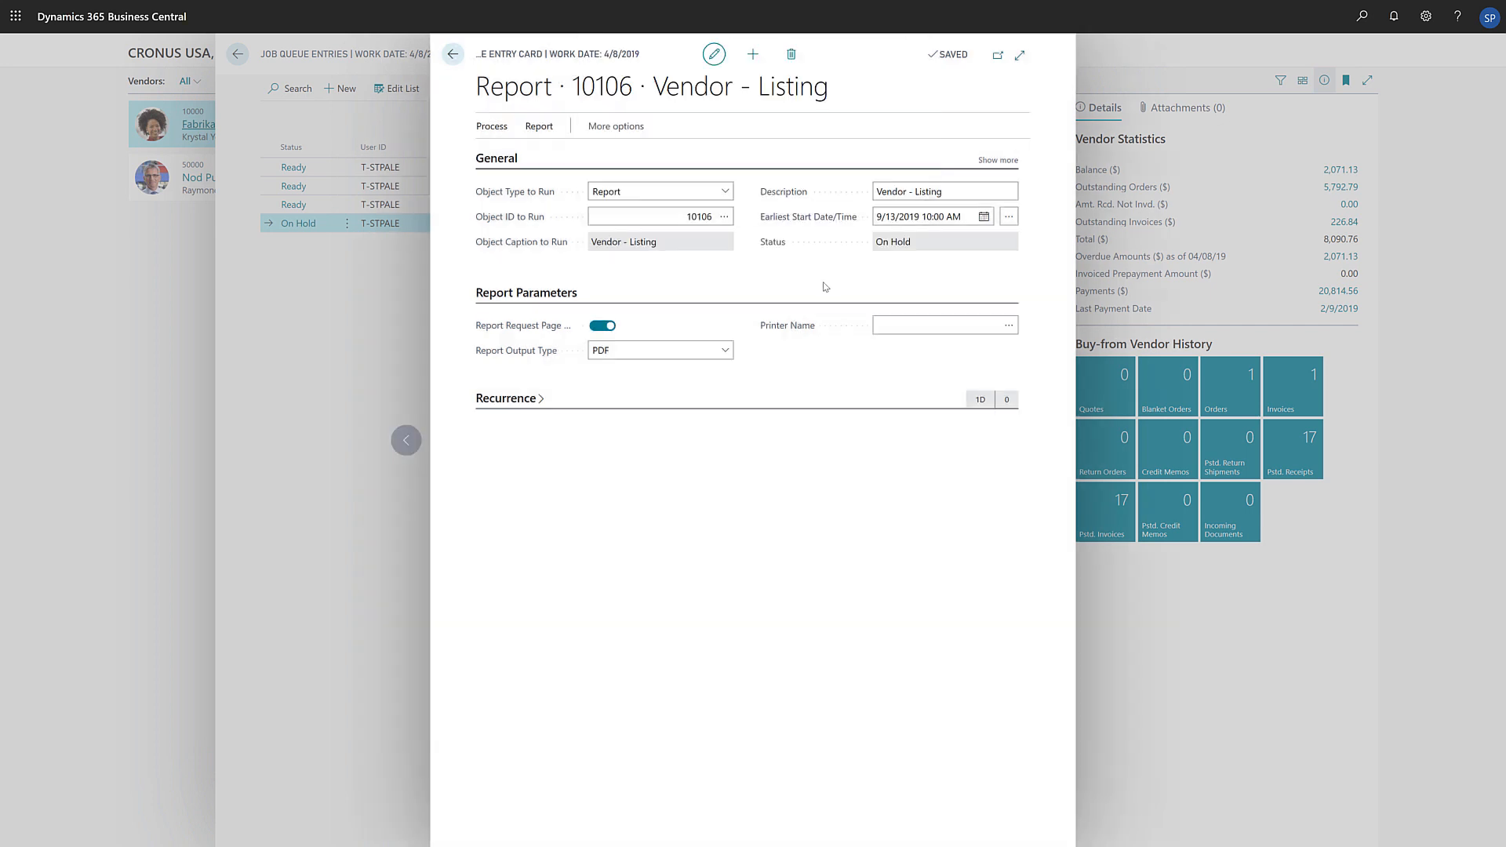
# - Set the job status back to Ready and return to the Job Queue Entries list
pyautogui.click(491, 126)
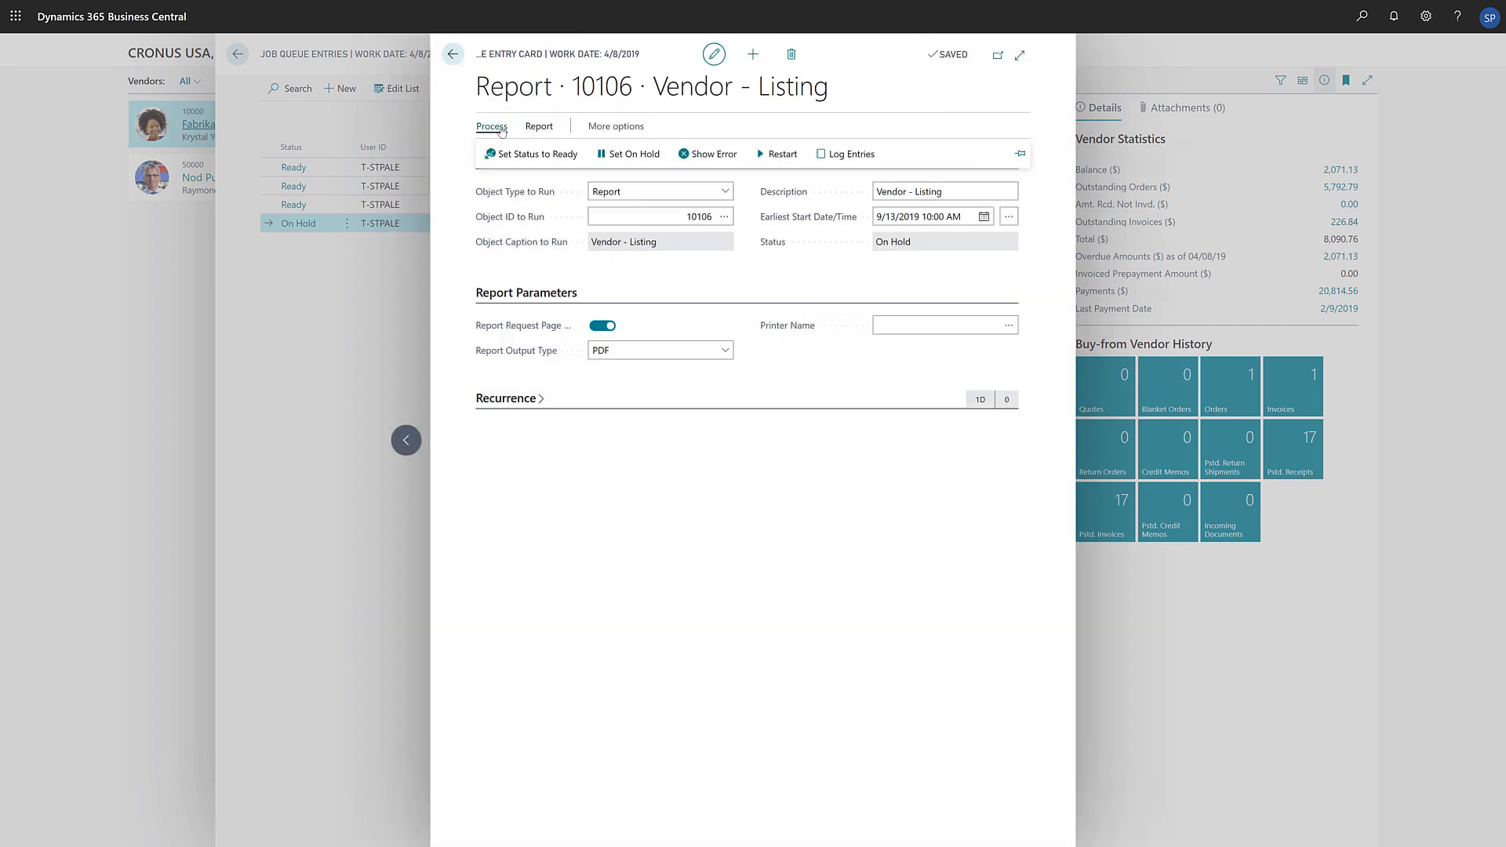
pyautogui.click(528, 154)
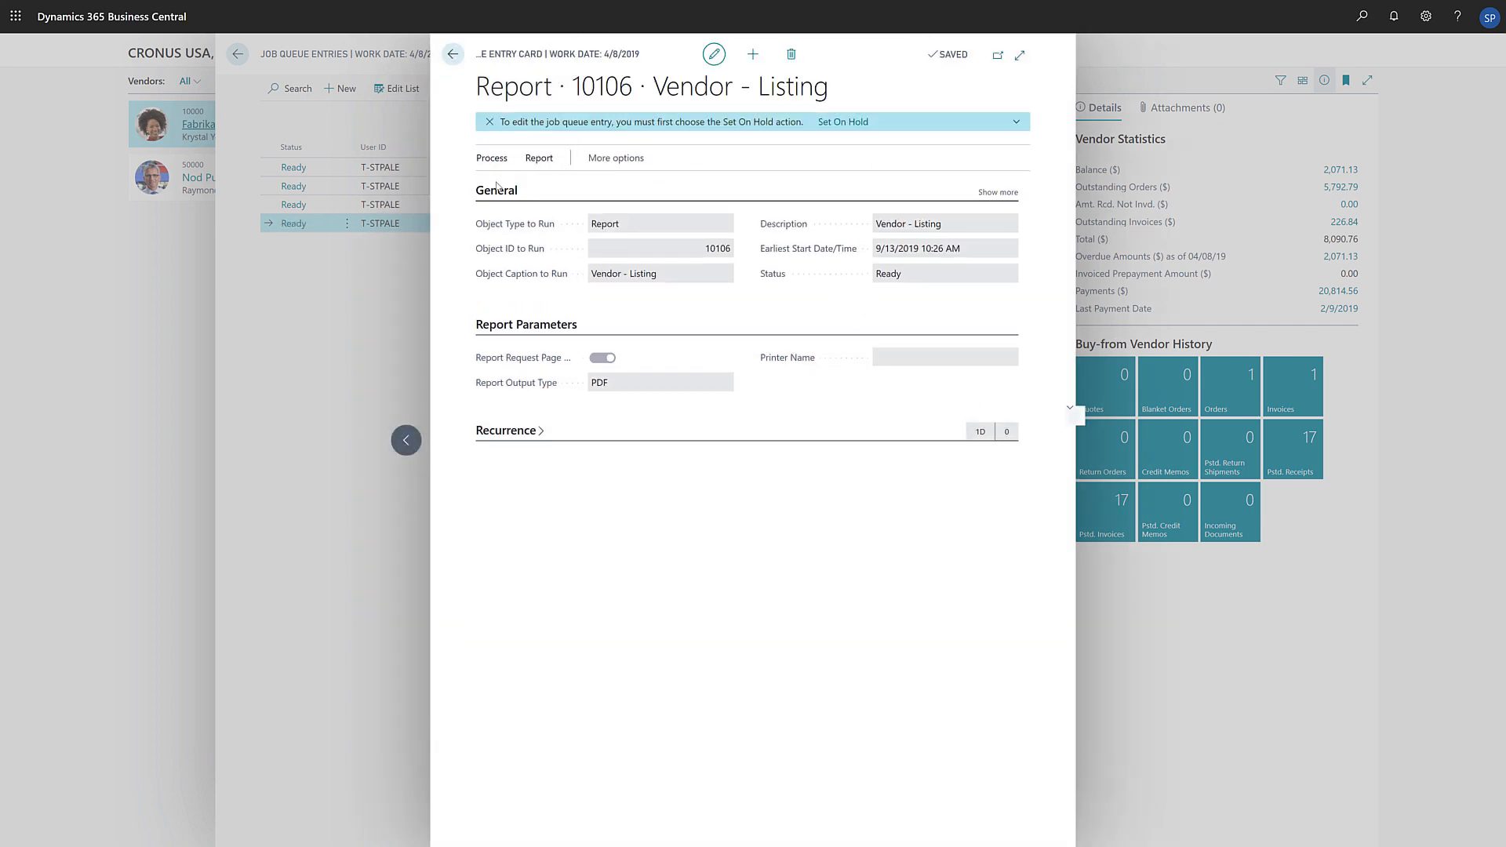
pyautogui.click(451, 54)
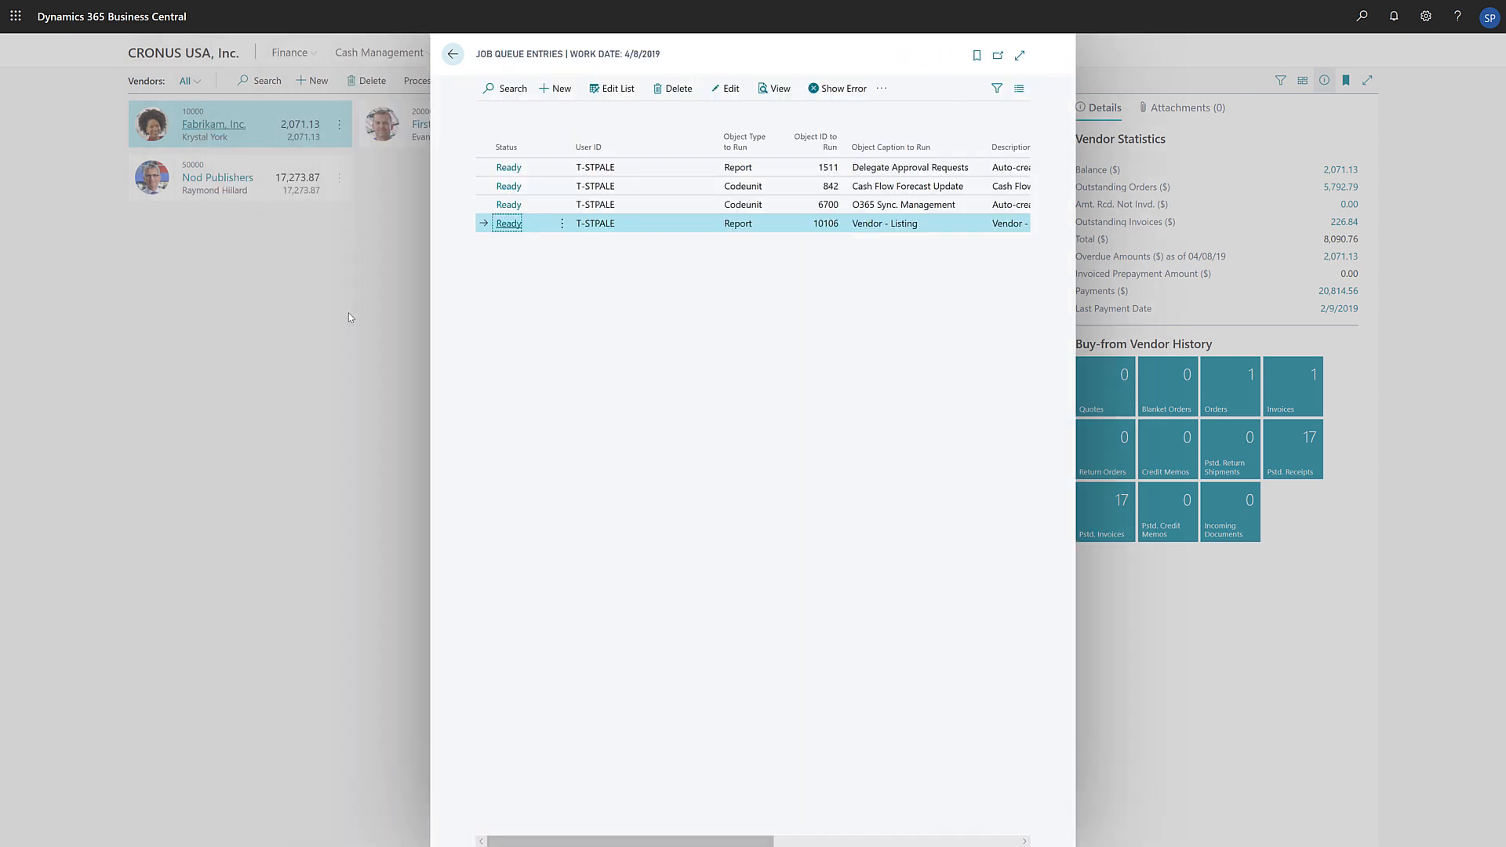
# - Return to the Role Center and filter the Report Inbox to Unread Reports showing the Vendor - Listing PDF
pyautogui.click(452, 54)
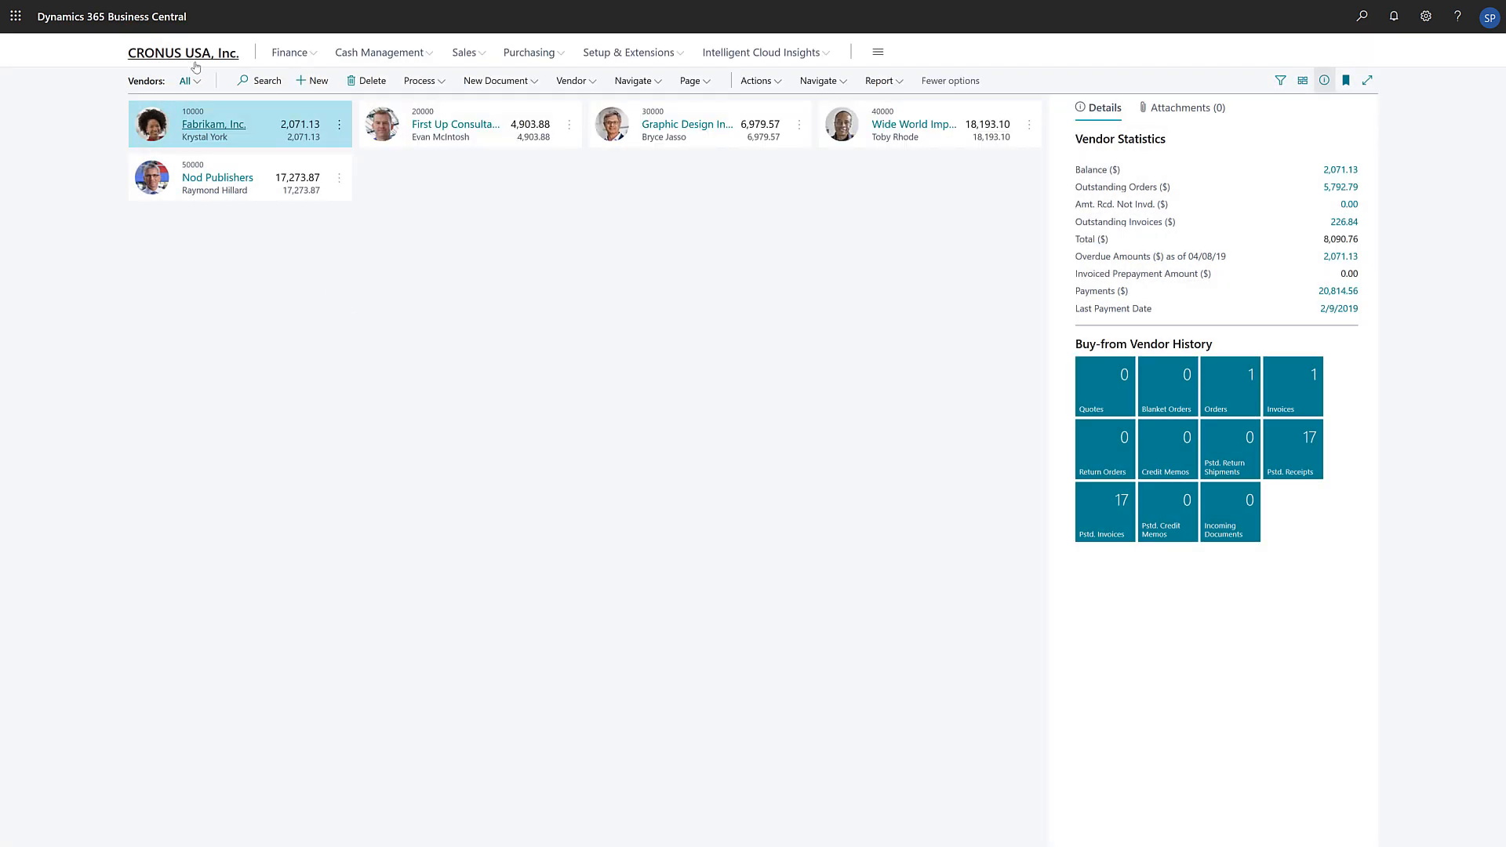
pyautogui.click(182, 52)
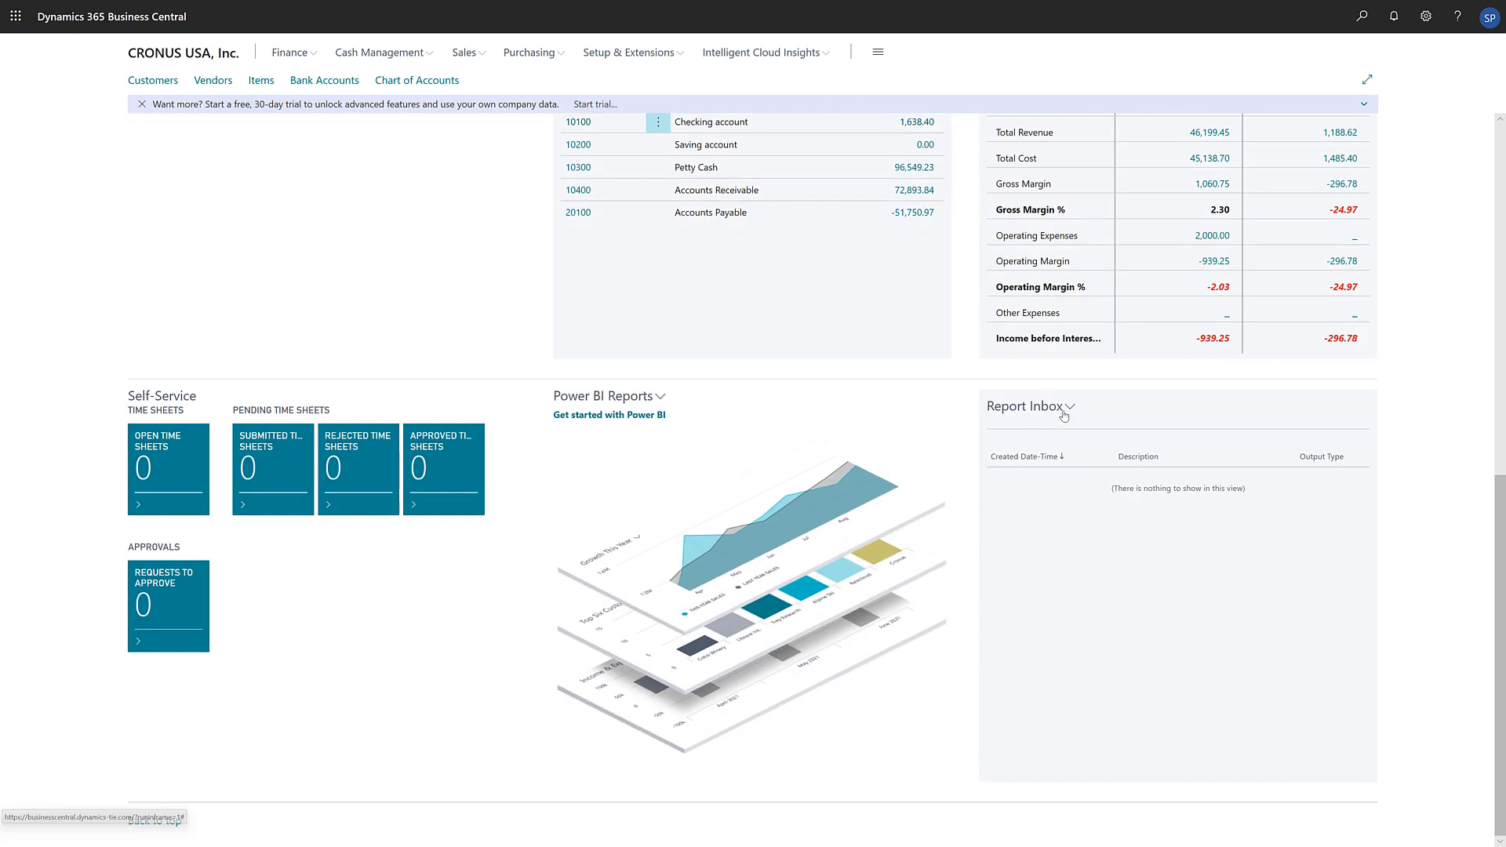
pyautogui.click(1070, 406)
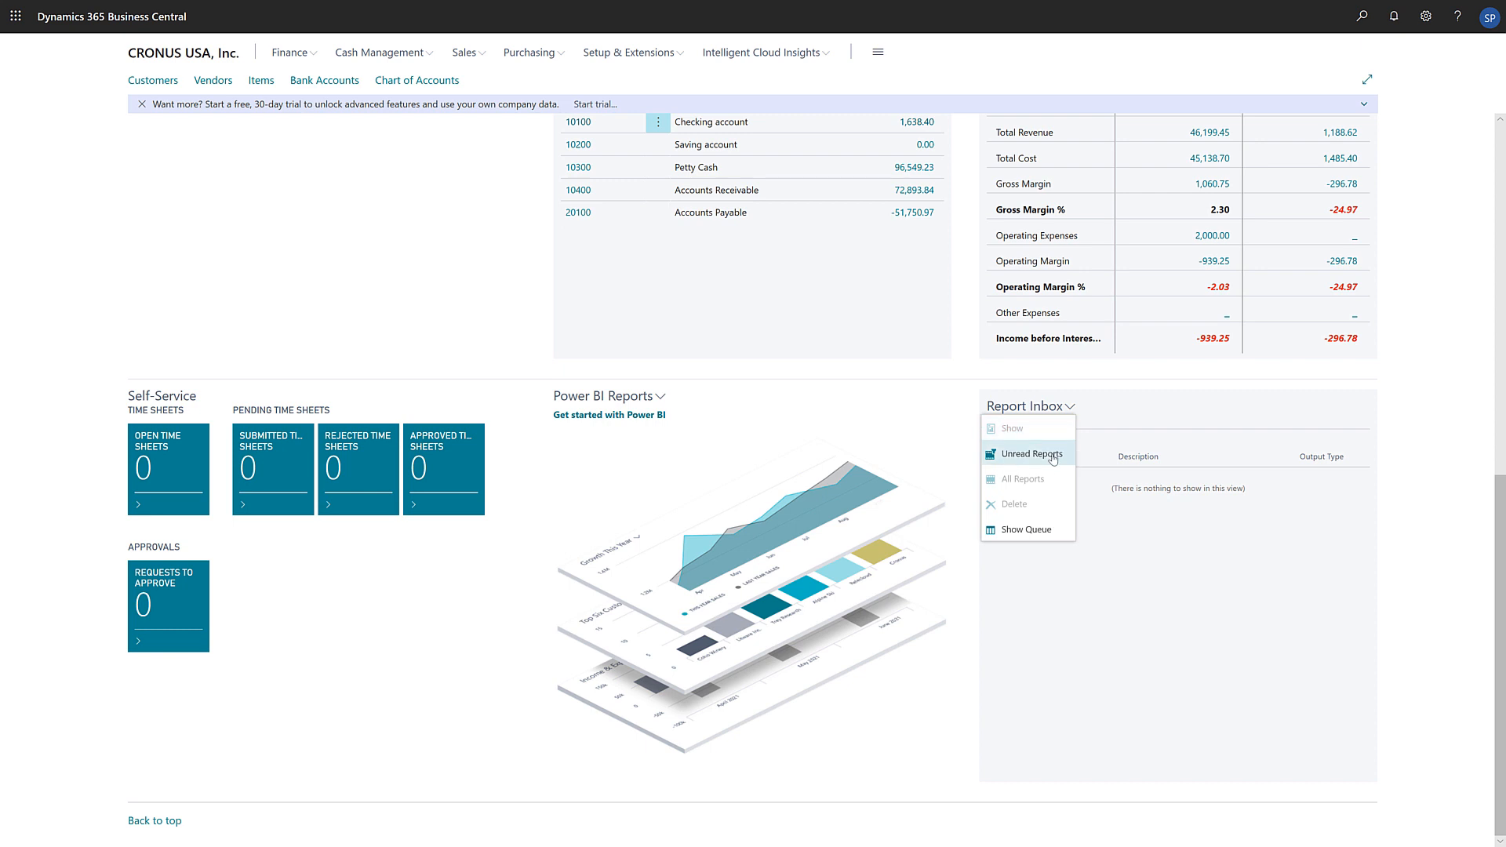
pyautogui.click(1021, 479)
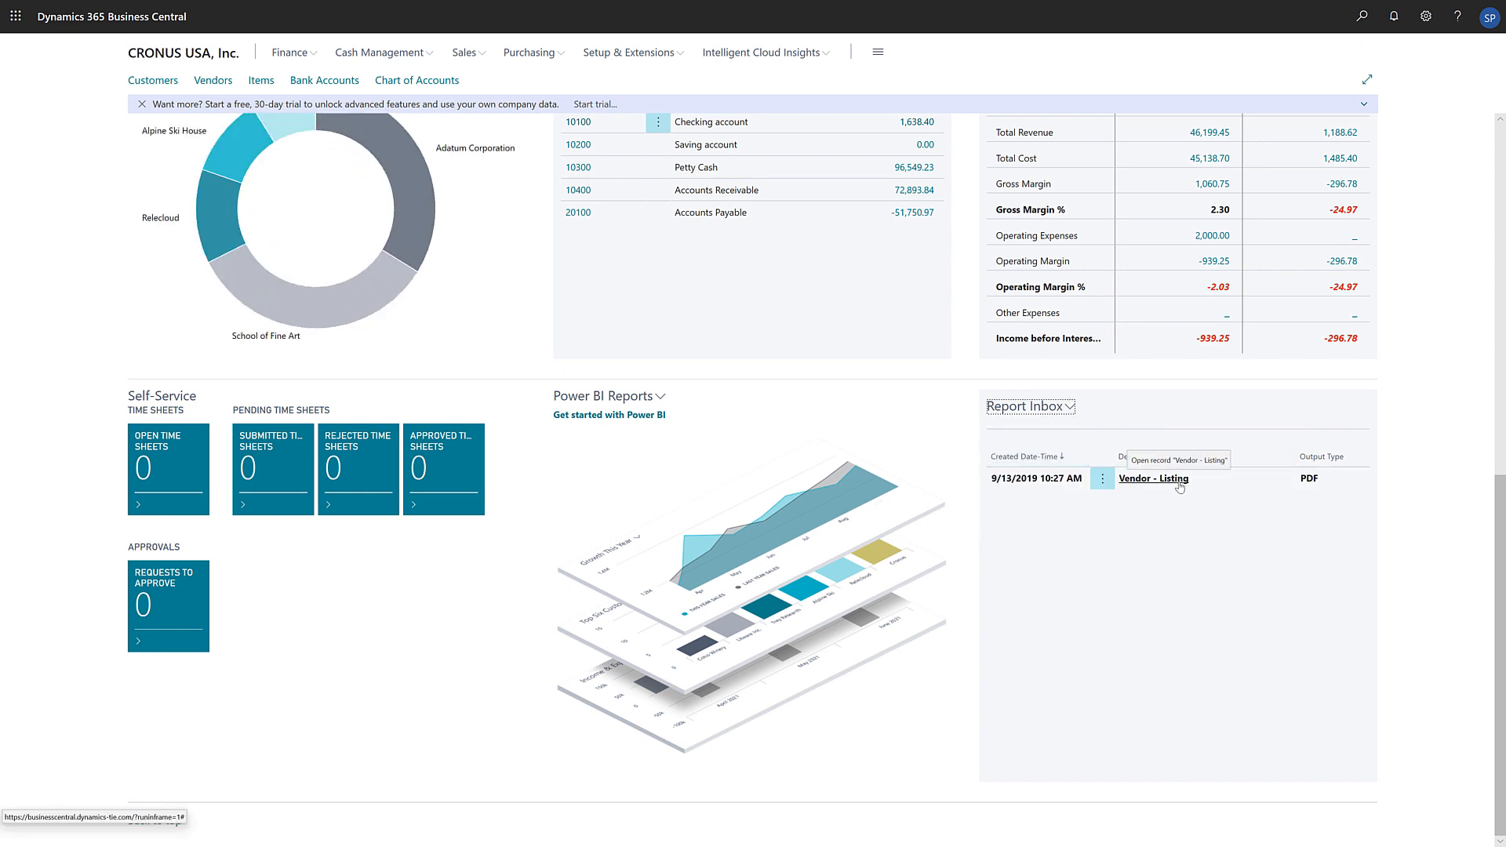
pyautogui.moveTo(1158, 539)
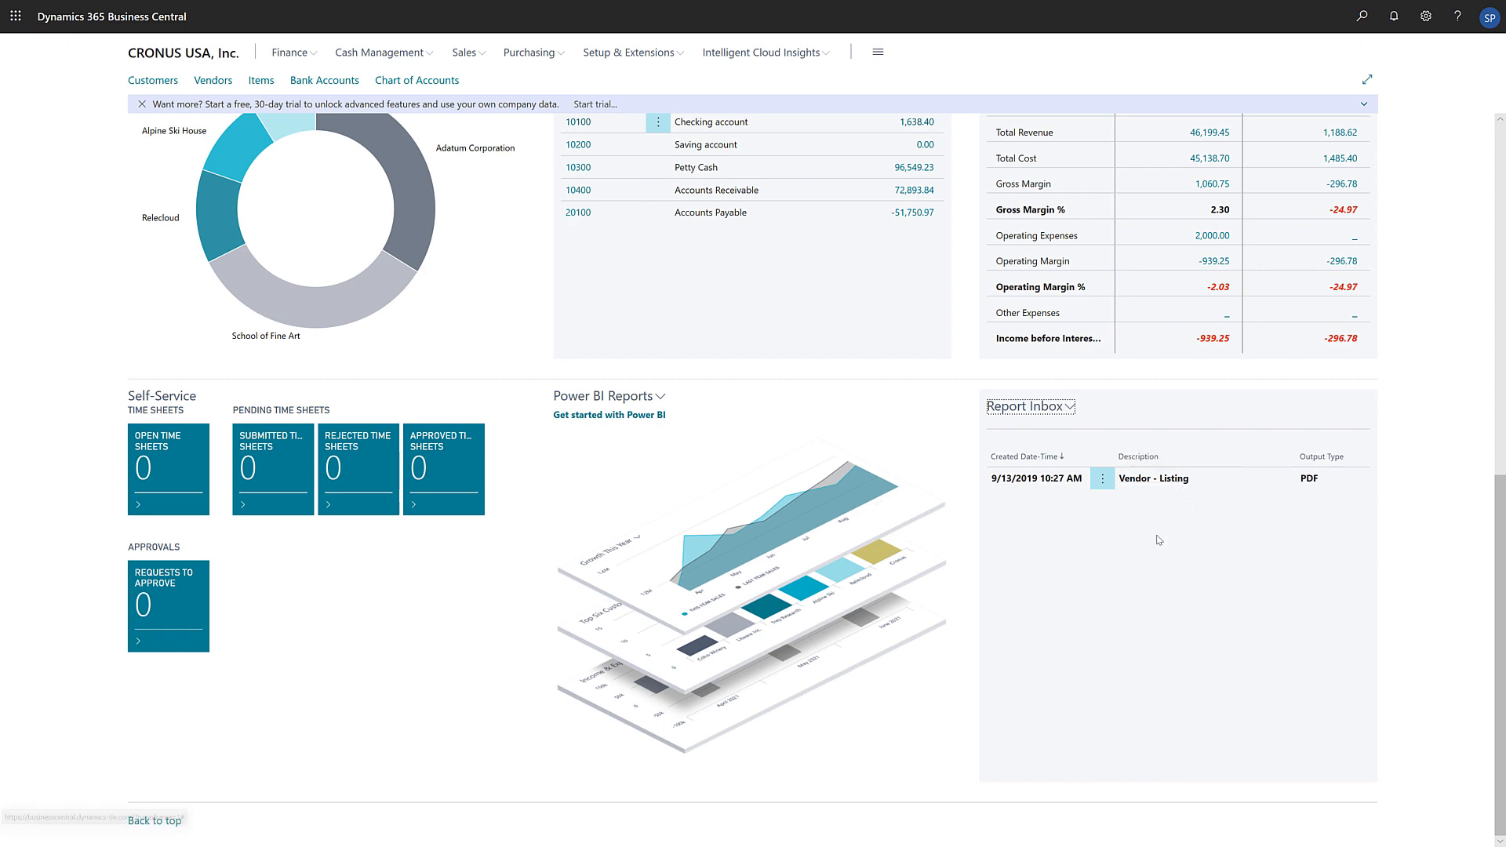